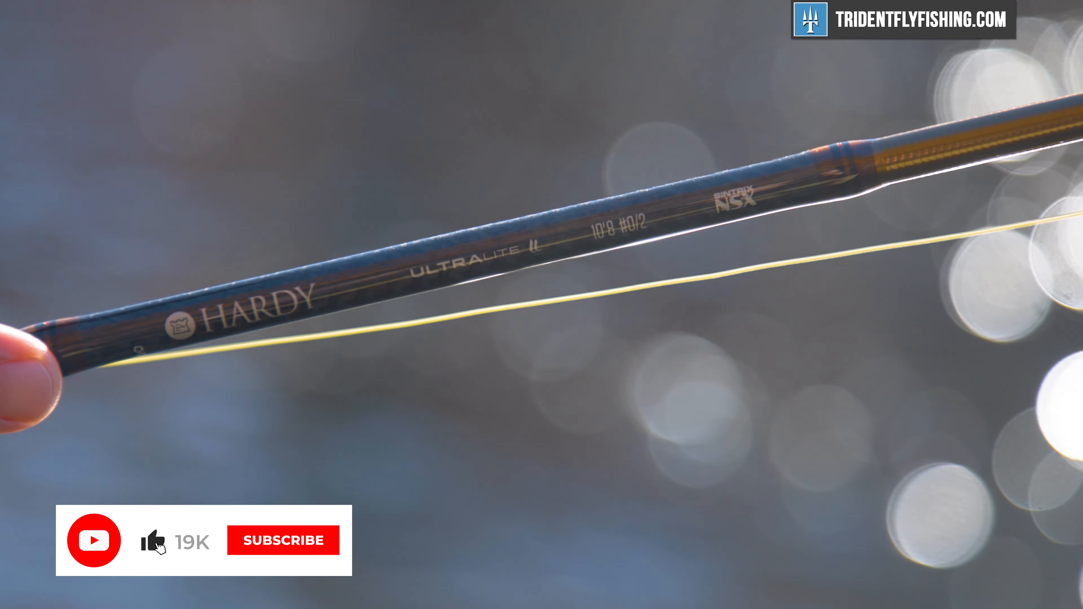
{"action": "left_click", "coordinate": [283, 540]}
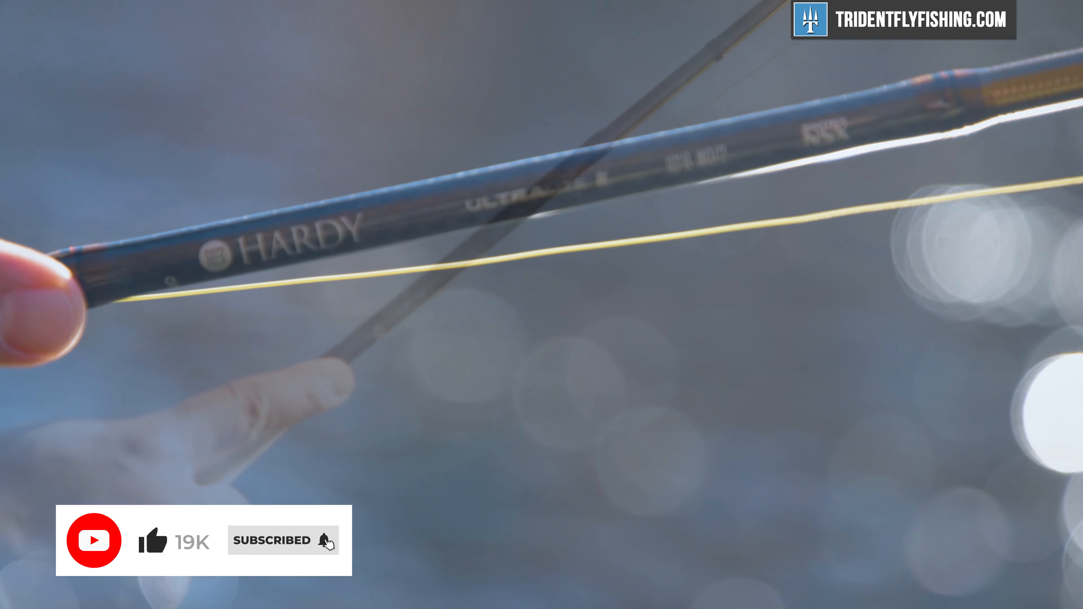